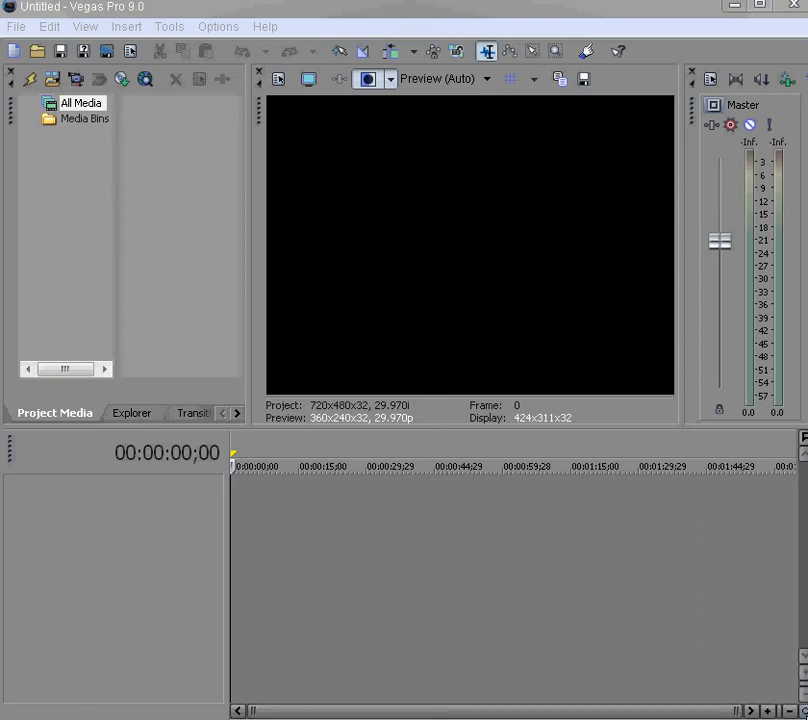
{"action": "mouse_move", "coordinate": [76, 80]}
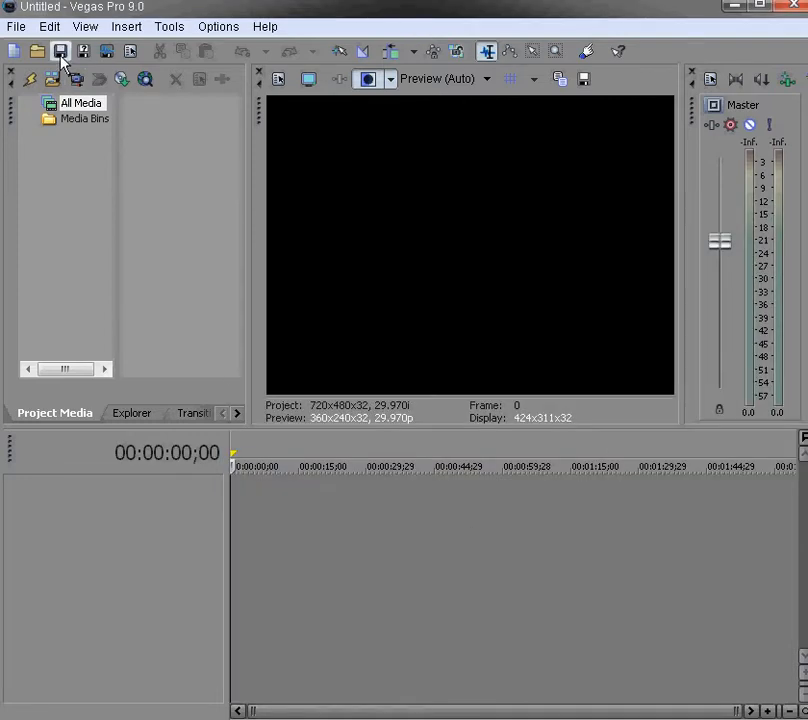
Import 20090426092113.mpg from Downloads so it lands in Project Media and on the timeline
{"action": "left_click", "coordinate": [62, 52]}
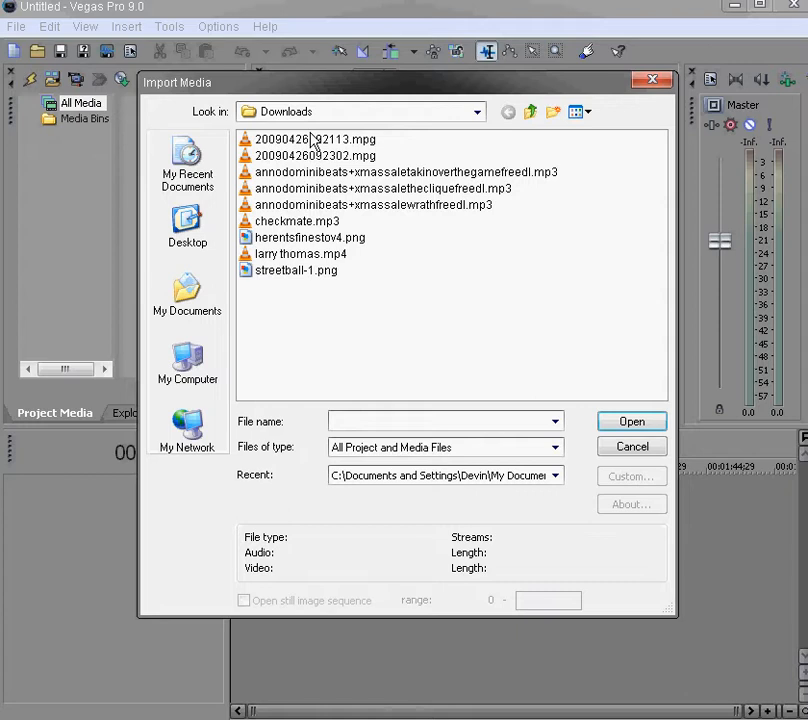
{"action": "left_click", "coordinate": [314, 140]}
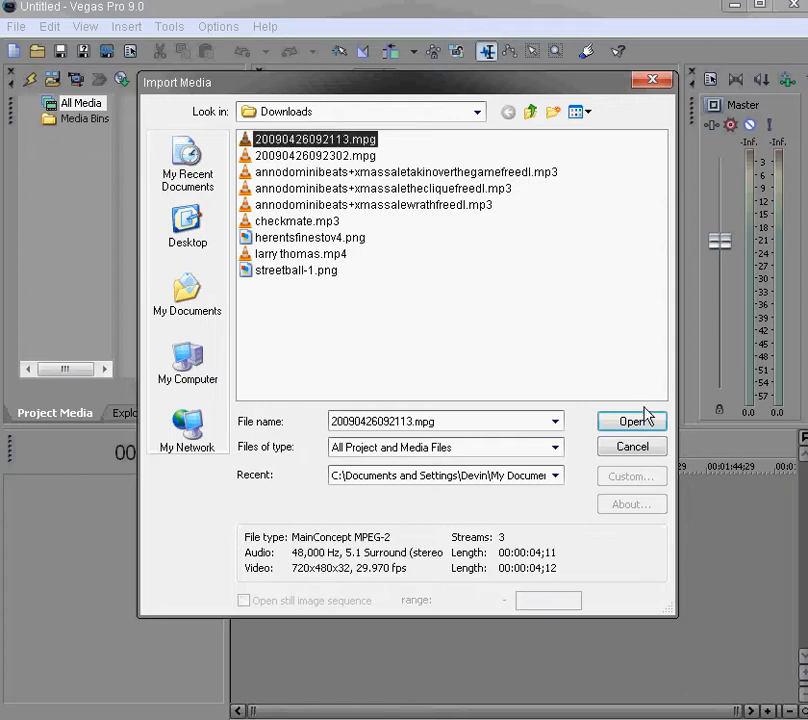
{"action": "left_click", "coordinate": [632, 420]}
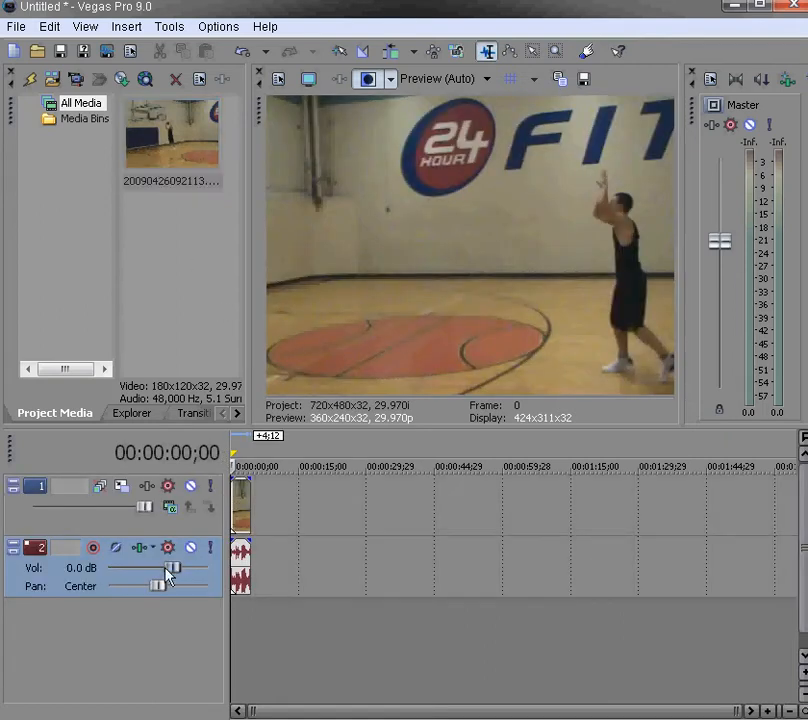
Move the playhead to about 00:00:02;04 in the basketball clip
{"action": "left_click_drag", "start_coordinate": [172, 568], "coordinate": [110, 568]}
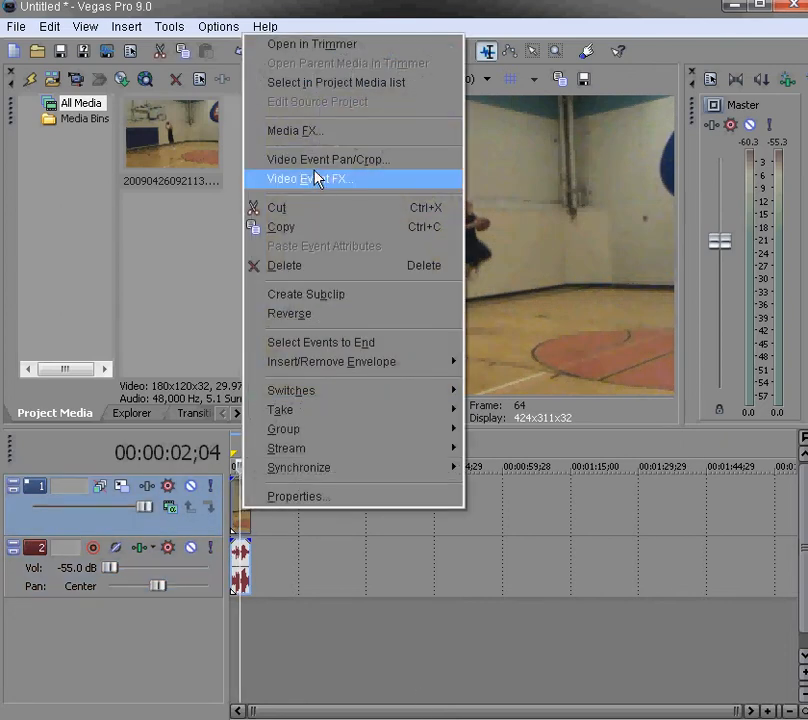
{"action": "mouse_move", "coordinate": [318, 160]}
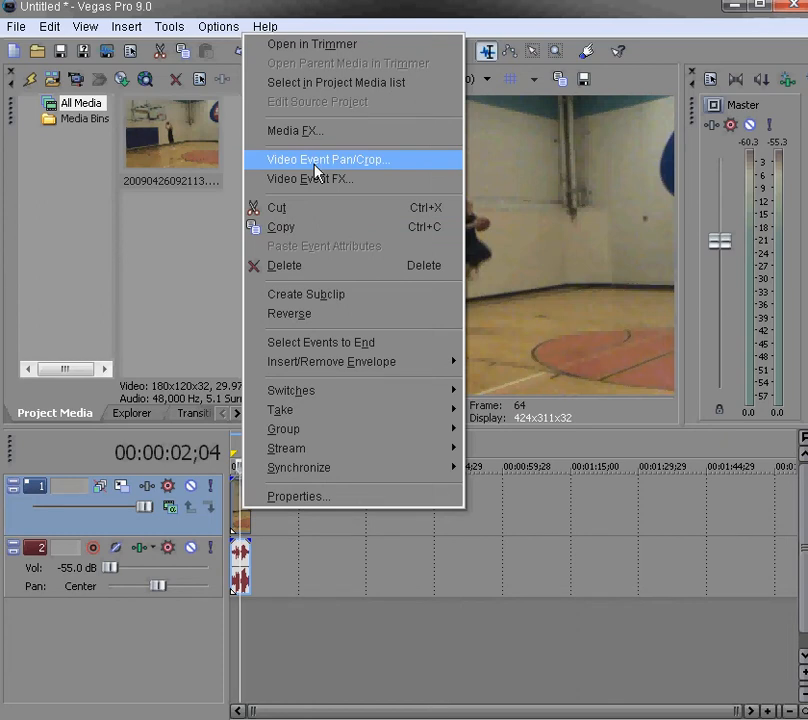
Use Video Event Pan/Crop to shrink the frame around the player and apply the tighter framing
{"action": "left_click", "coordinate": [324, 160]}
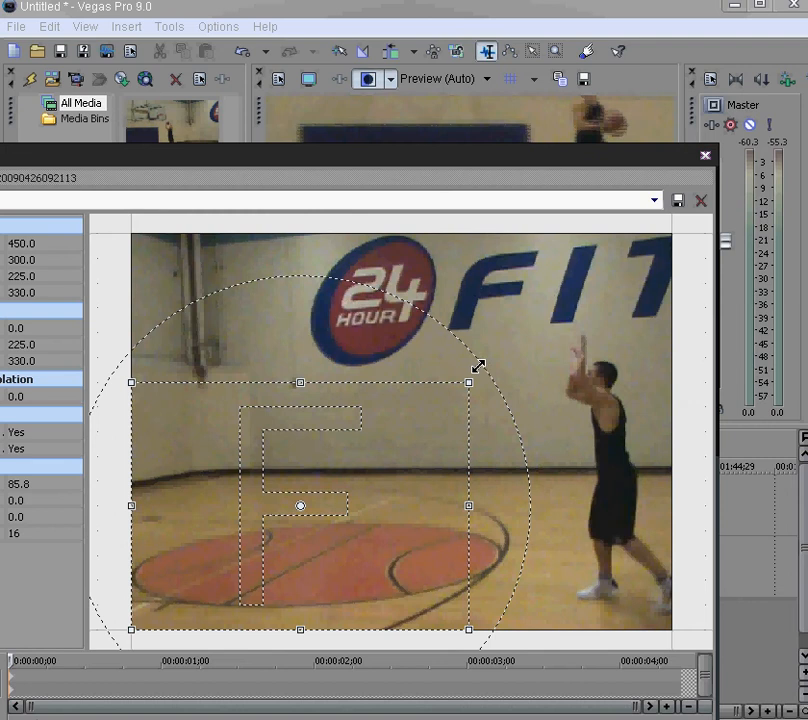
{"action": "mouse_move", "coordinate": [404, 464]}
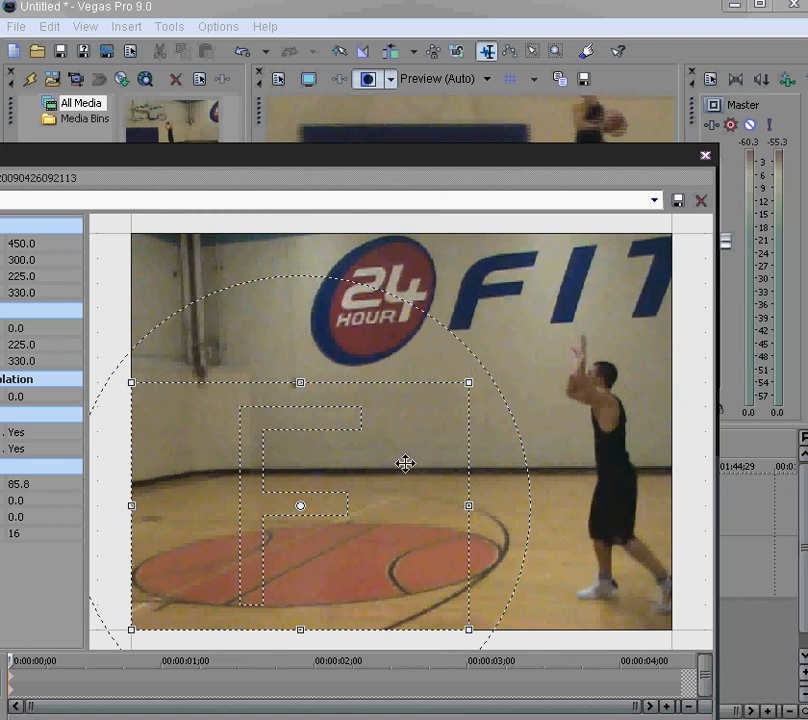
{"action": "left_click_drag", "start_coordinate": [404, 464], "coordinate": [416, 358]}
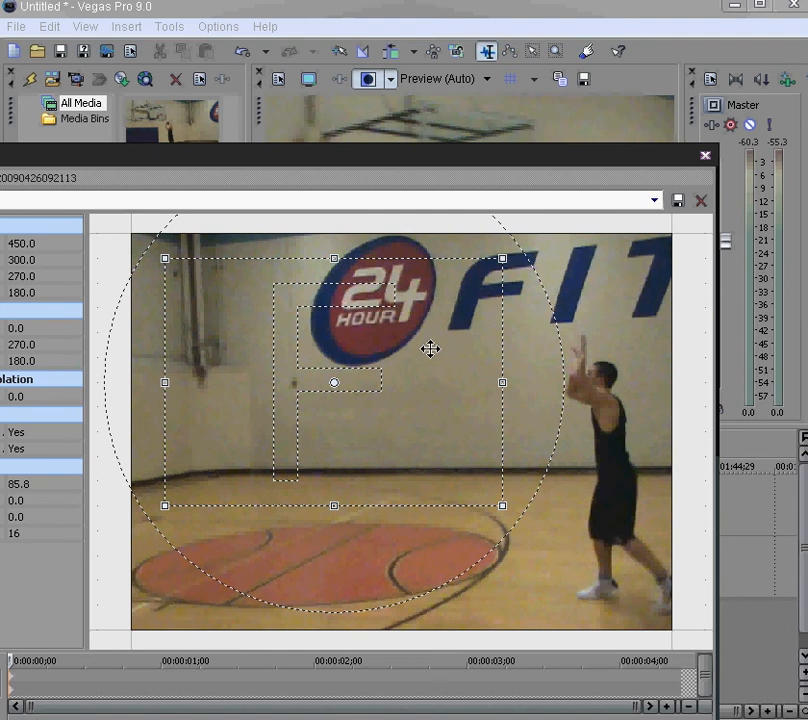
{"action": "mouse_move", "coordinate": [704, 162]}
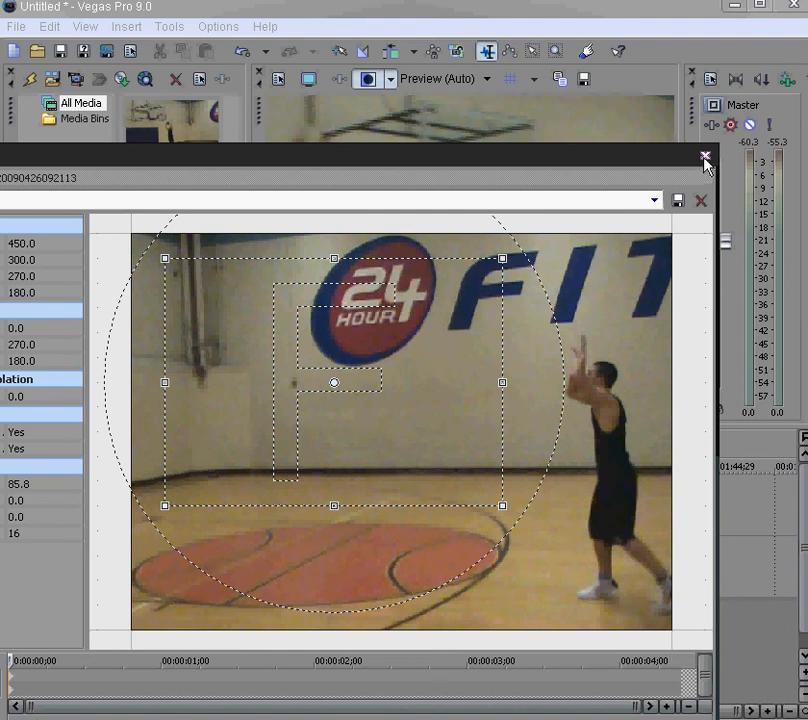
{"action": "left_click", "coordinate": [704, 156]}
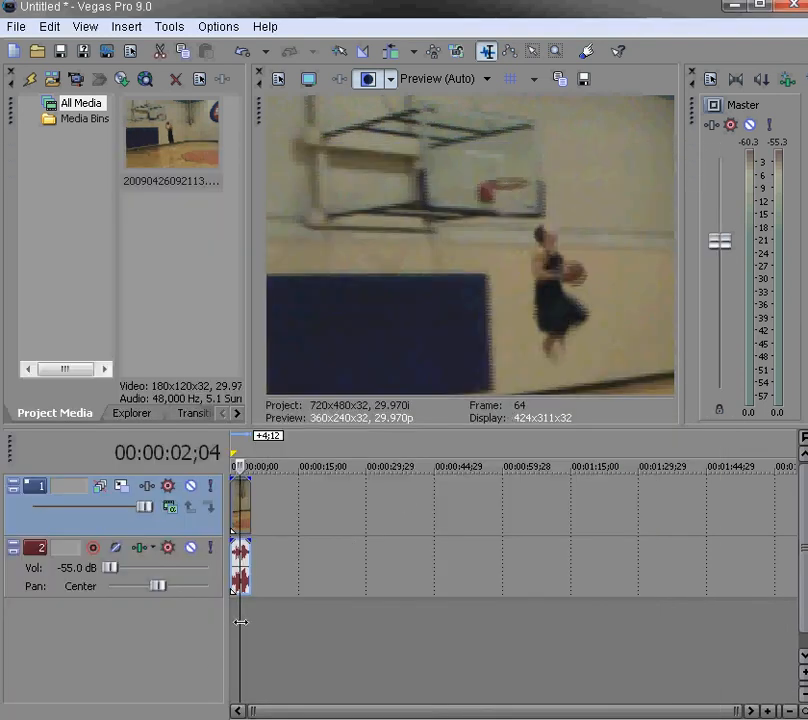